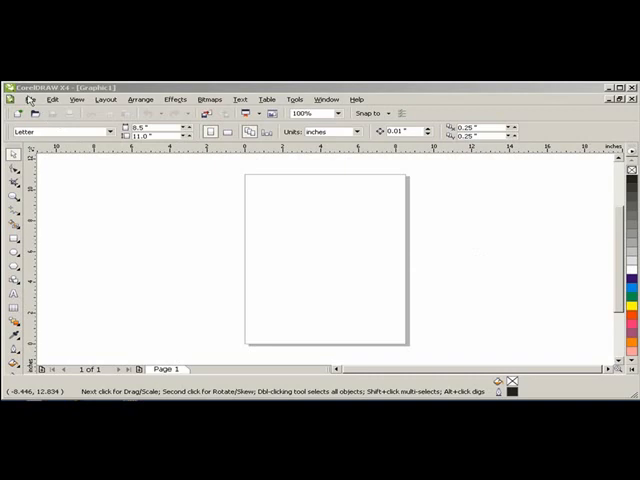
Step: Import the New York City 1 photo onto the page and zoom in to 147%
left_click(30, 99)
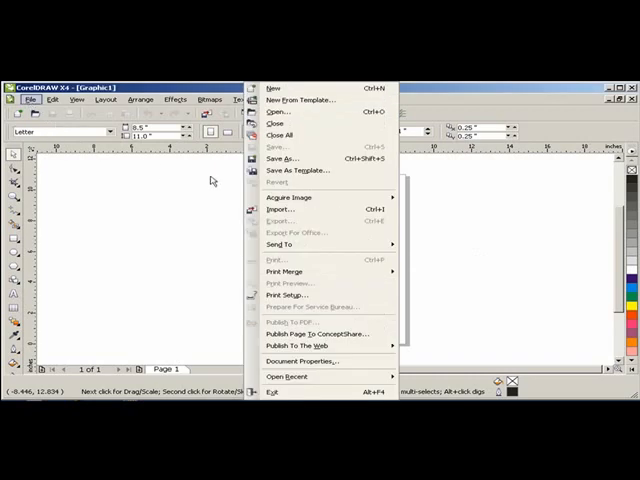
left_click(280, 209)
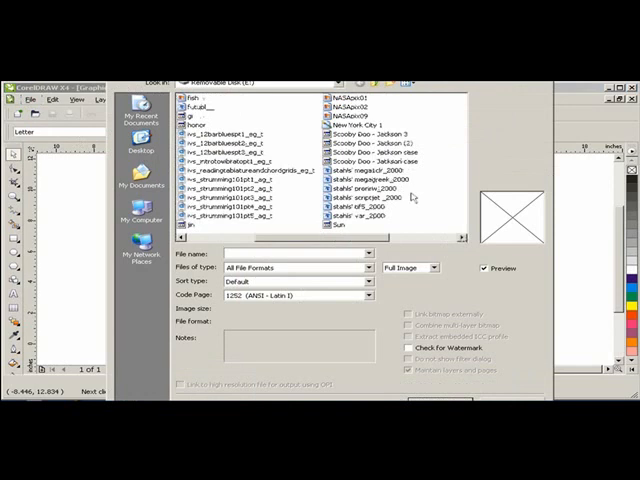
left_click(360, 123)
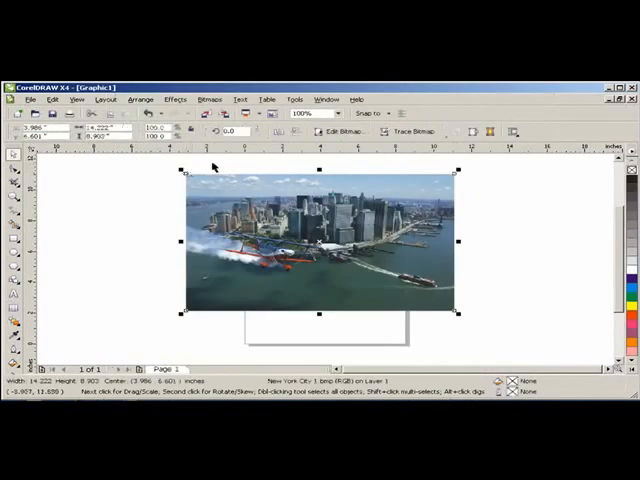
left_click(336, 113)
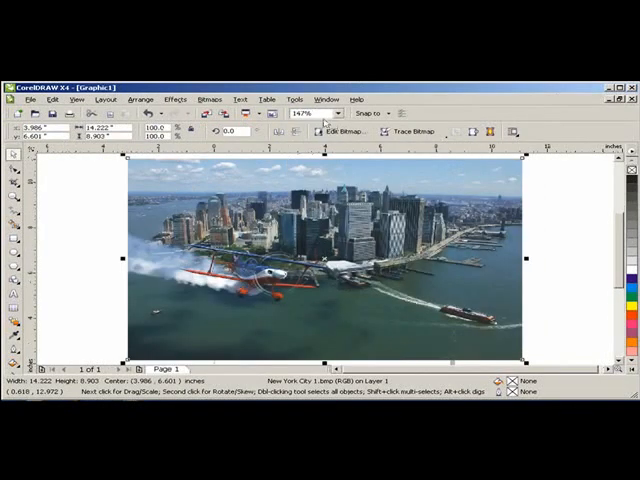
mouse_move(325, 125)
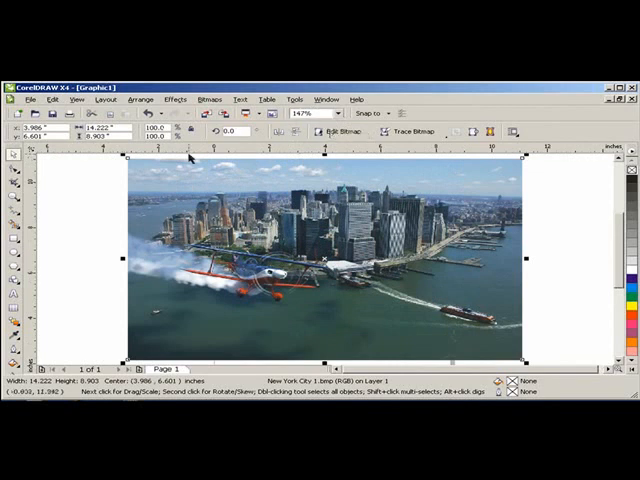
mouse_move(190, 160)
type("NEW YORK")
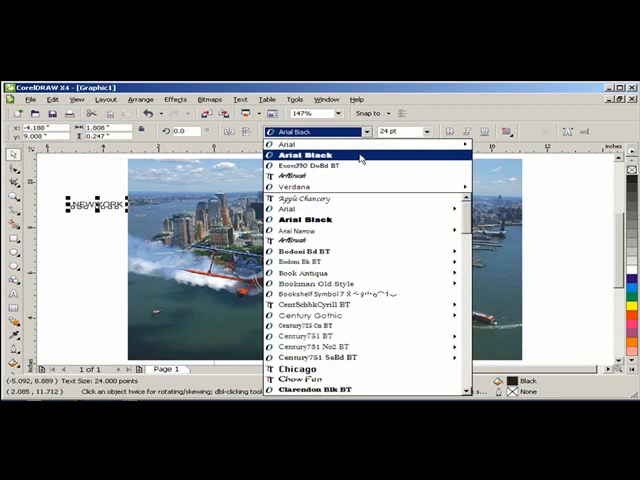
Step: Set the NEW YORK lettering's font to Arial Black
left_click(307, 155)
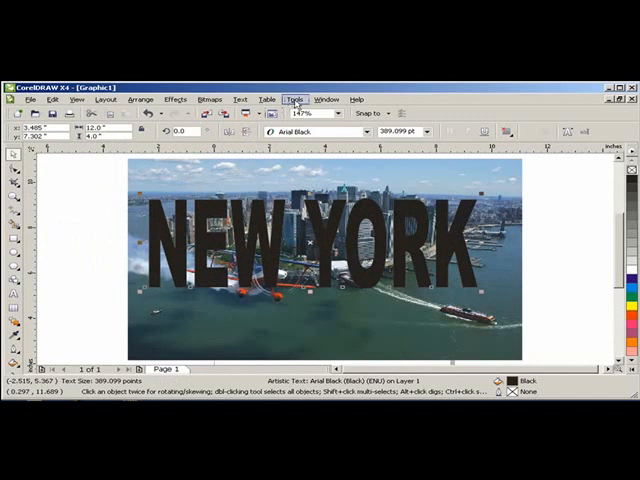
left_click(293, 99)
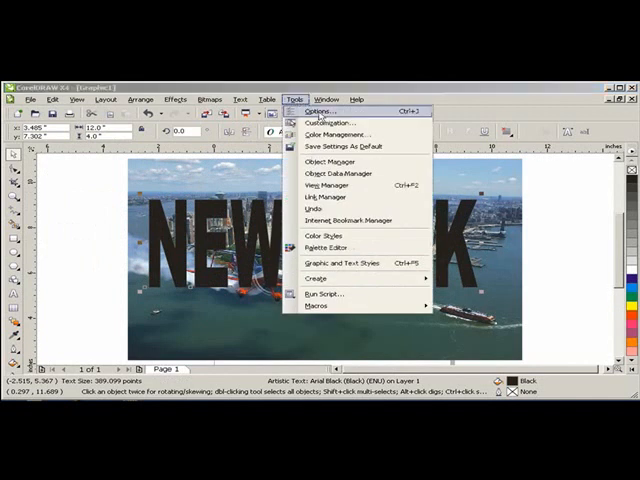
left_click(320, 110)
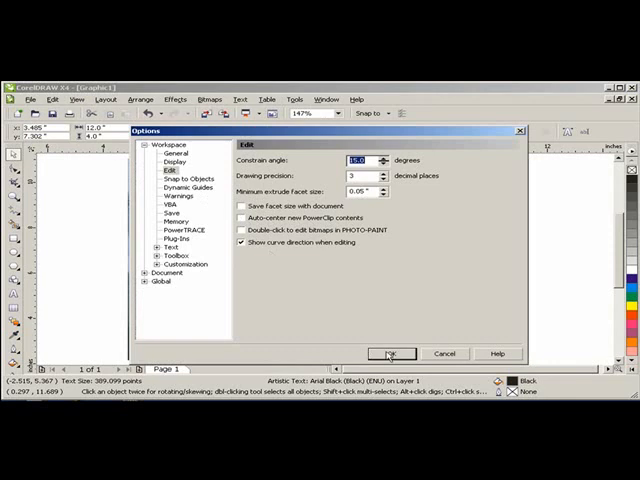
left_click(389, 353)
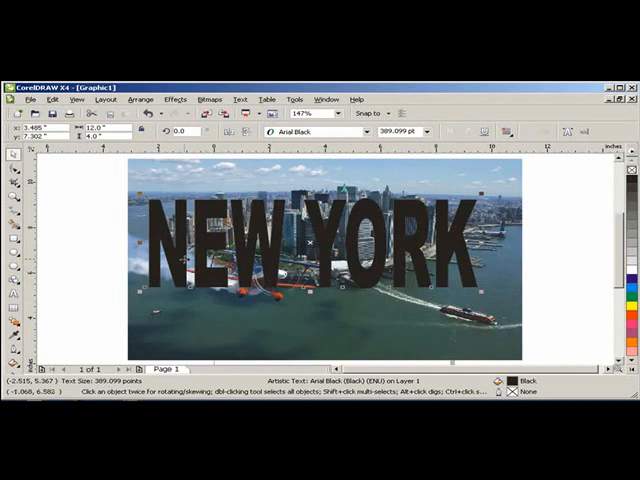
mouse_move(45, 325)
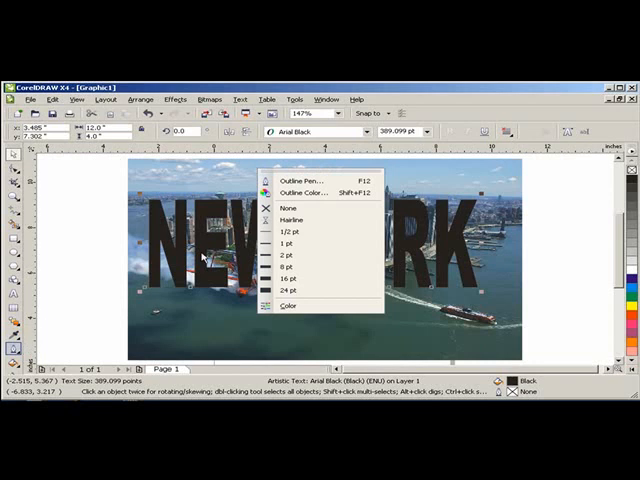
Step: Give the unfilled NEW YORK lettering a black 8 pt outline in Outline Pen
left_click(293, 180)
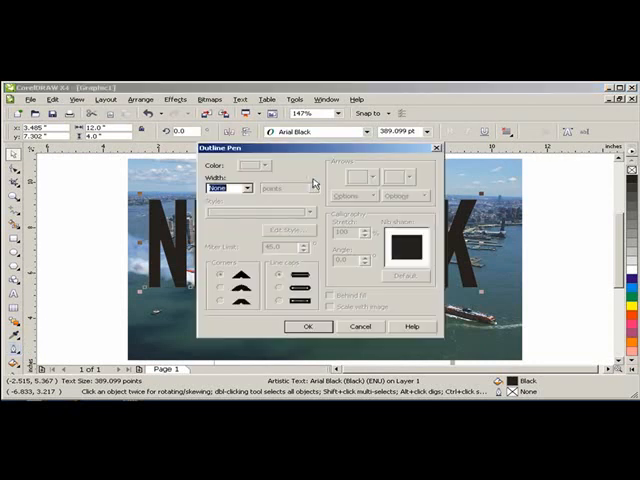
left_click(244, 188)
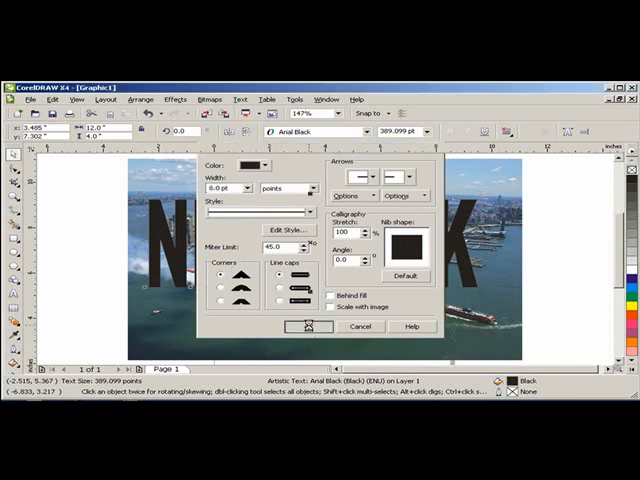
left_click(308, 326)
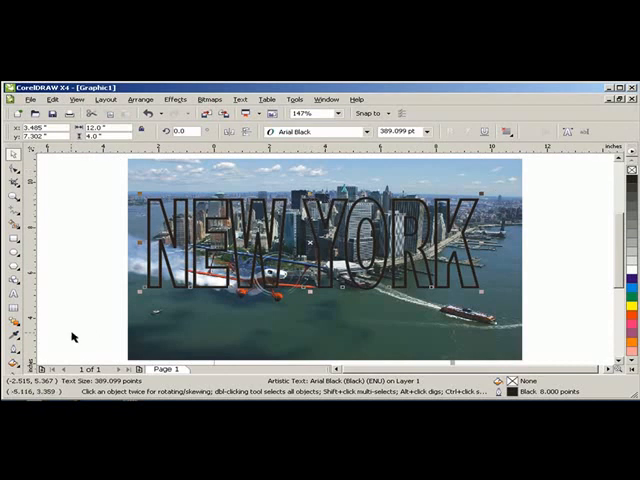
left_click(16, 347)
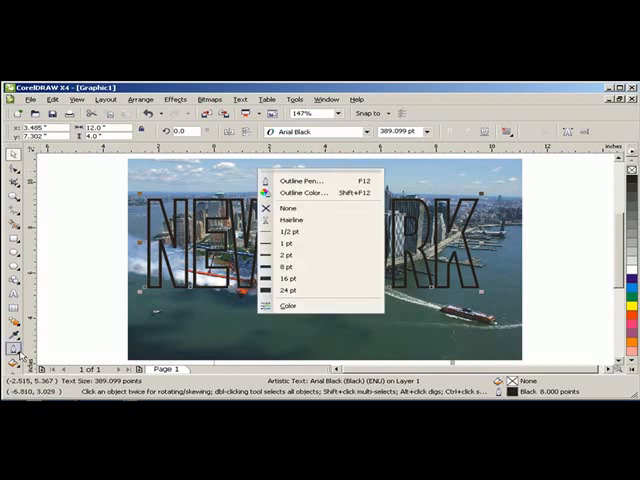
Step: Change the lettering's 8 pt outline to orange, then open Effects for PowerClip
left_click(296, 180)
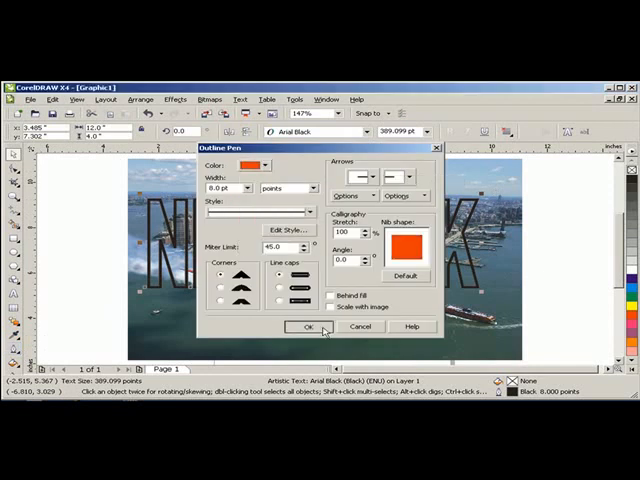
left_click(294, 326)
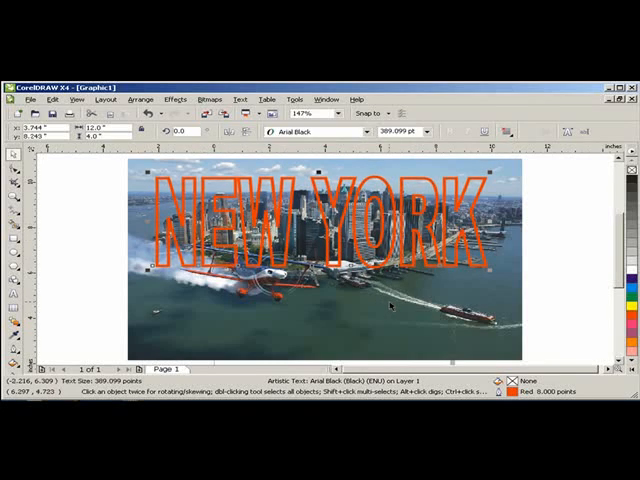
mouse_move(105, 216)
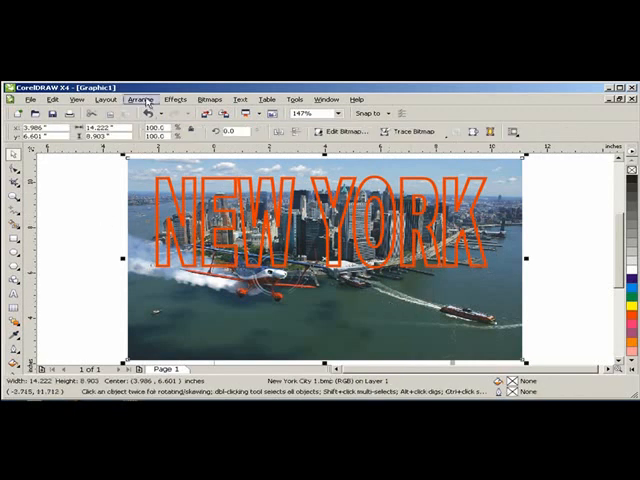
left_click(174, 99)
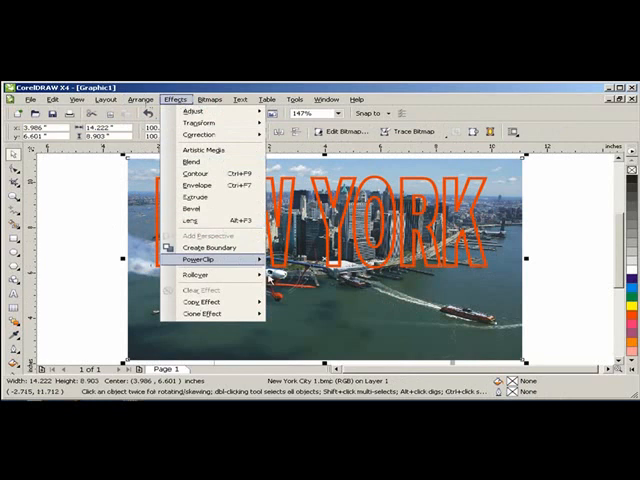